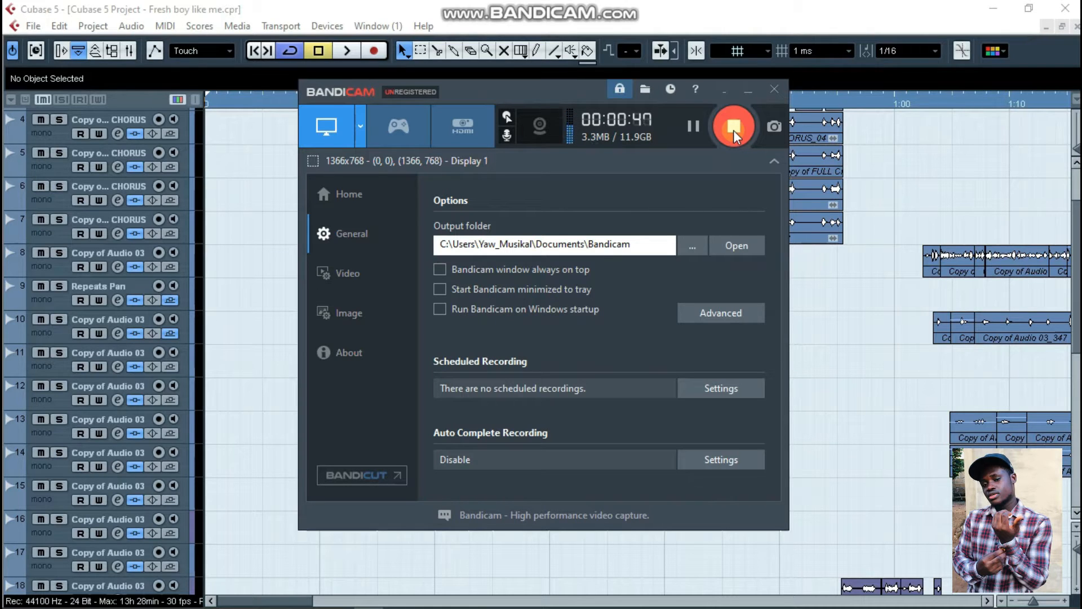
Step: Open Preferences from the File menu
left_click(774, 89)
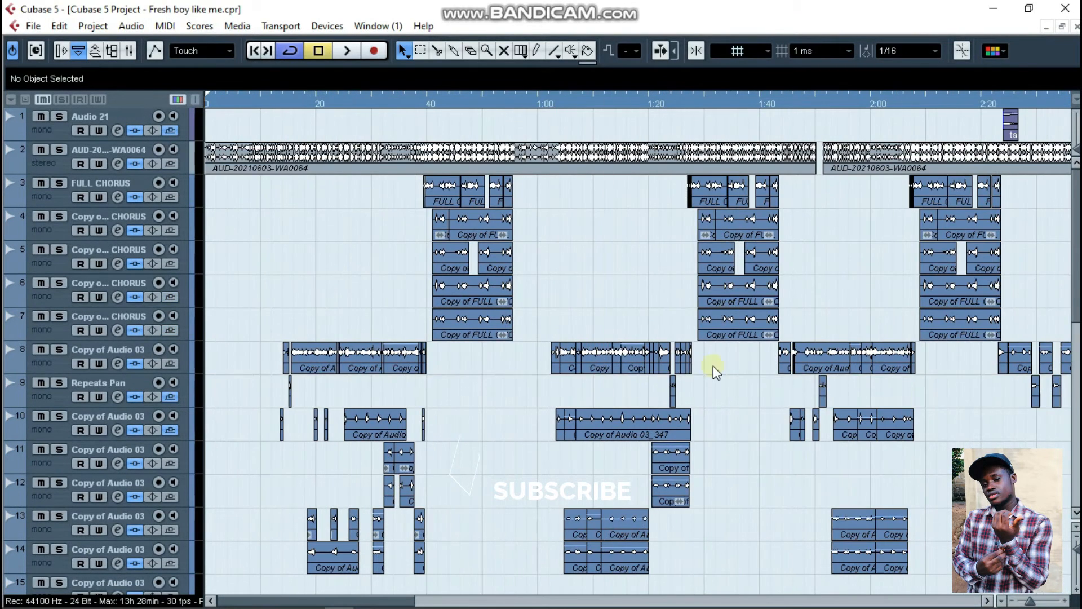
mouse_move(545, 293)
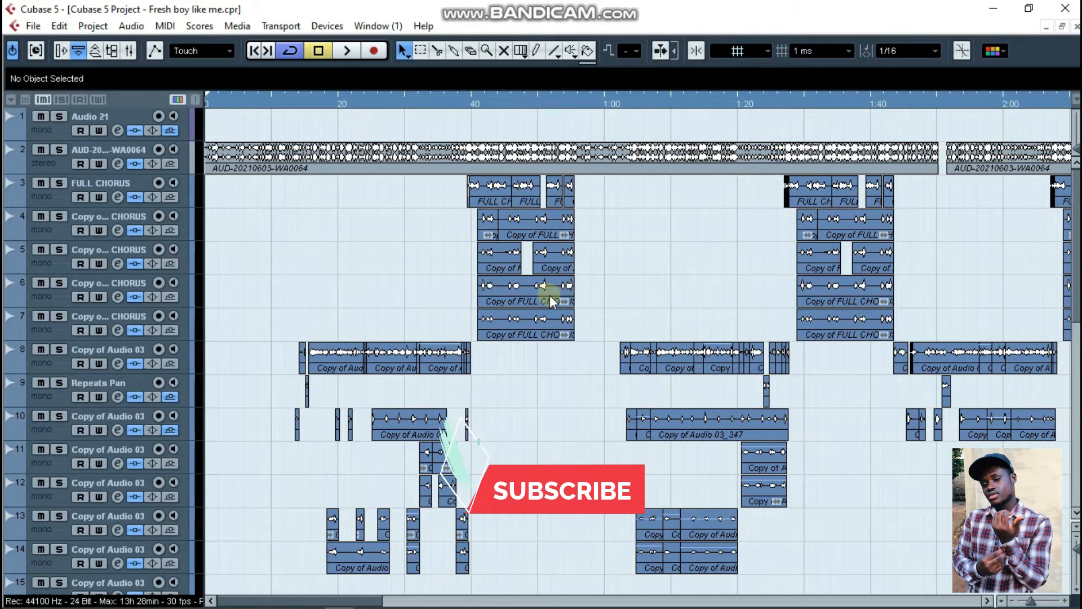
mouse_move(639, 286)
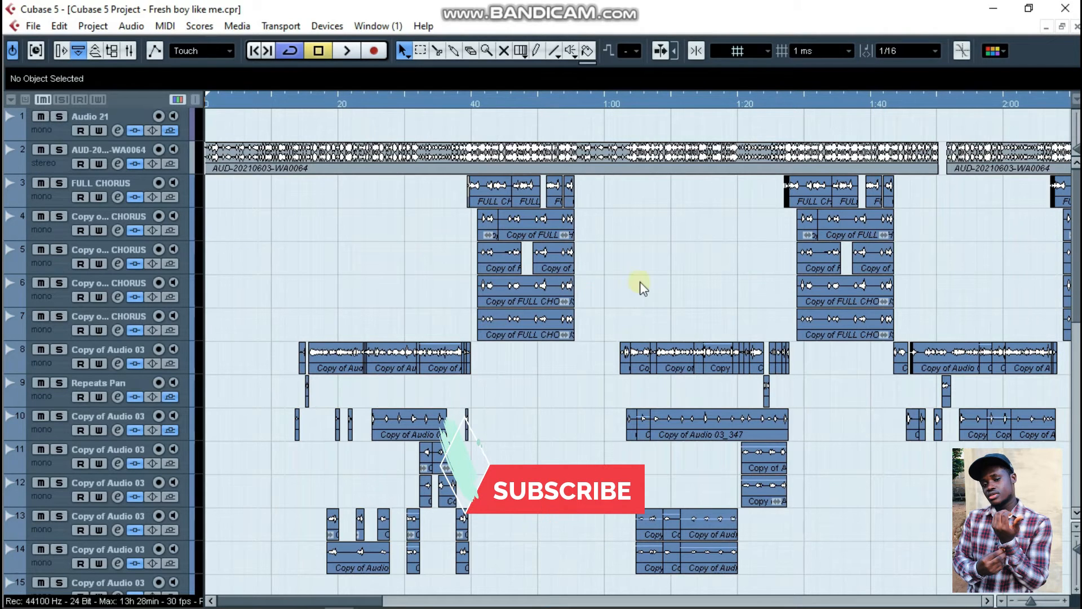
mouse_move(666, 286)
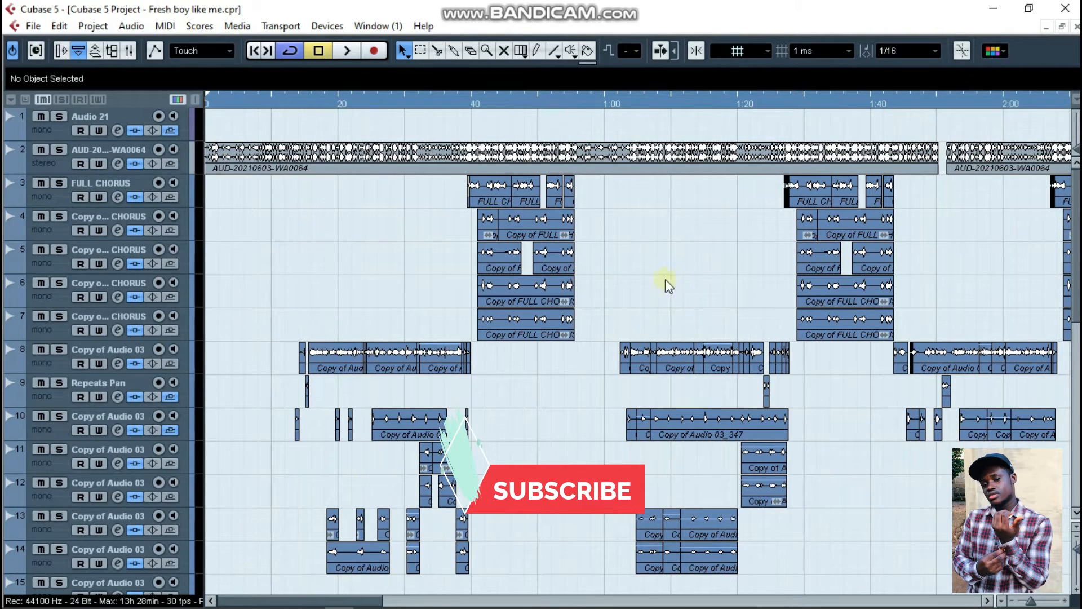
mouse_move(362, 210)
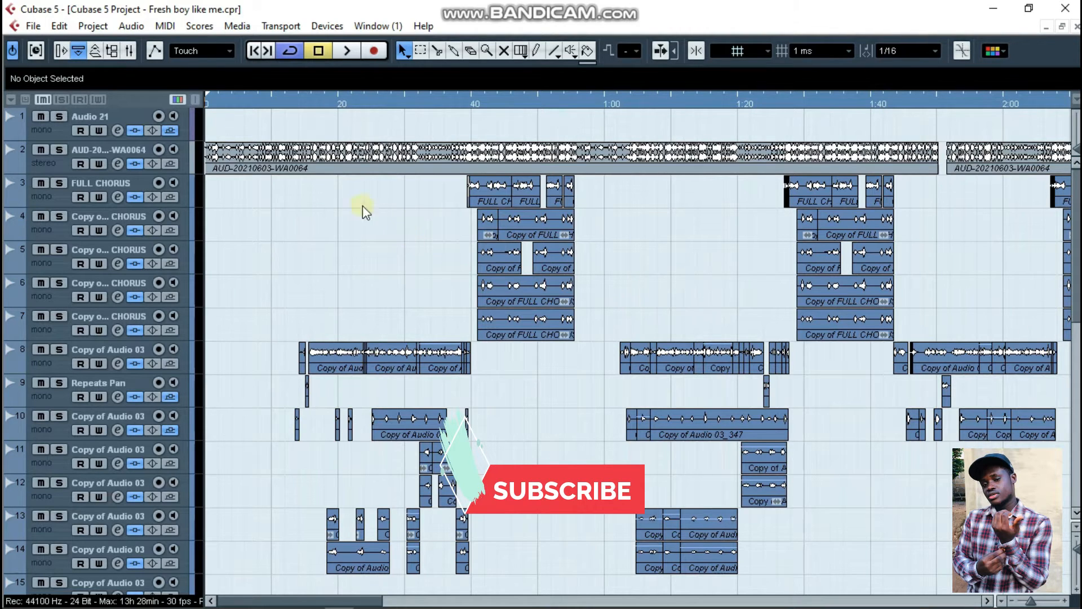
mouse_move(618, 221)
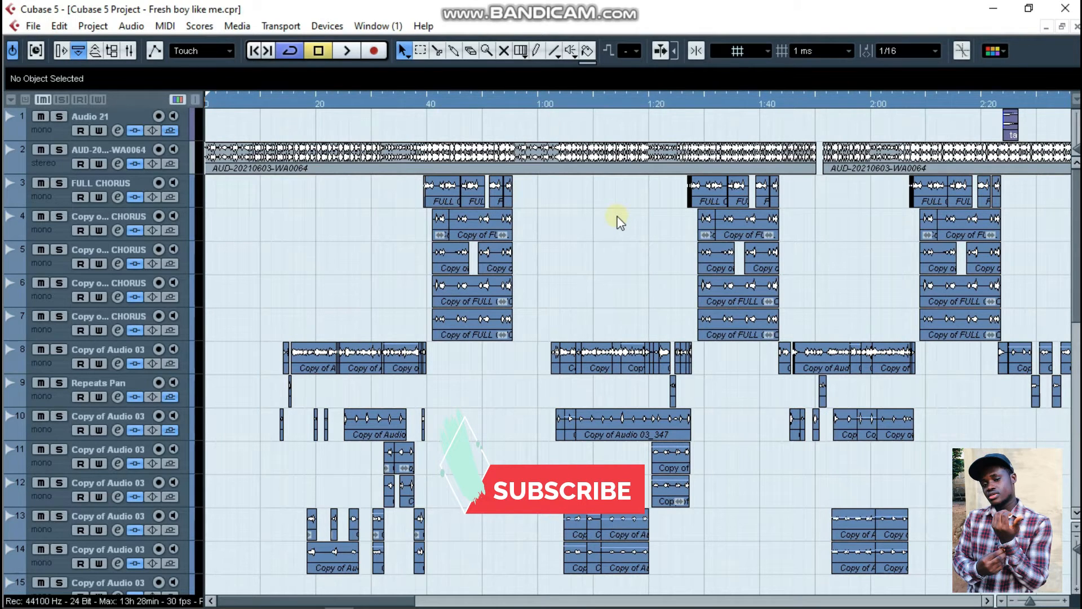
mouse_move(617, 215)
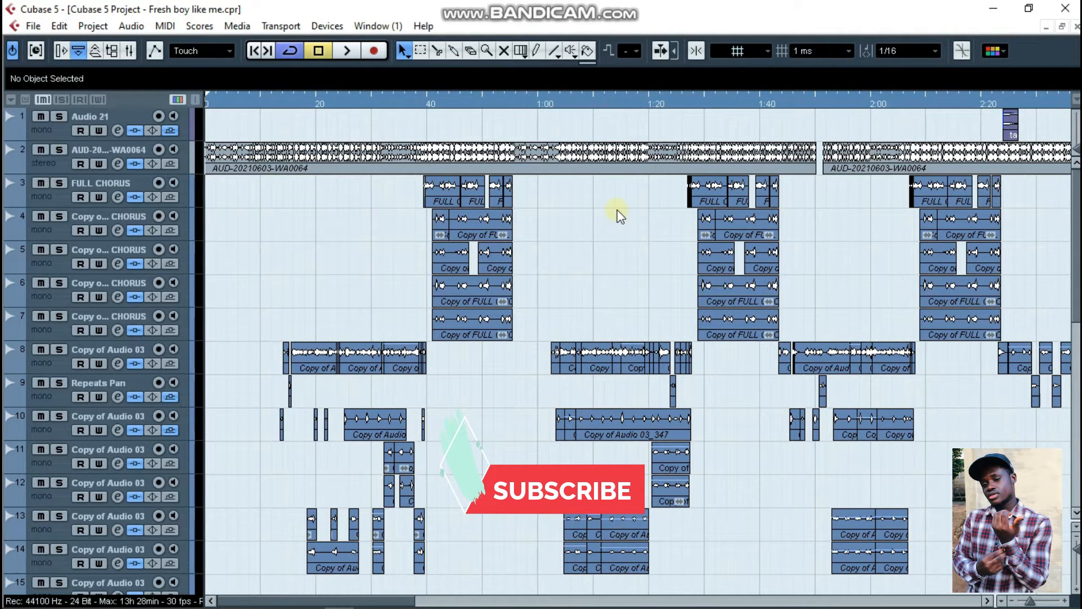
mouse_move(614, 224)
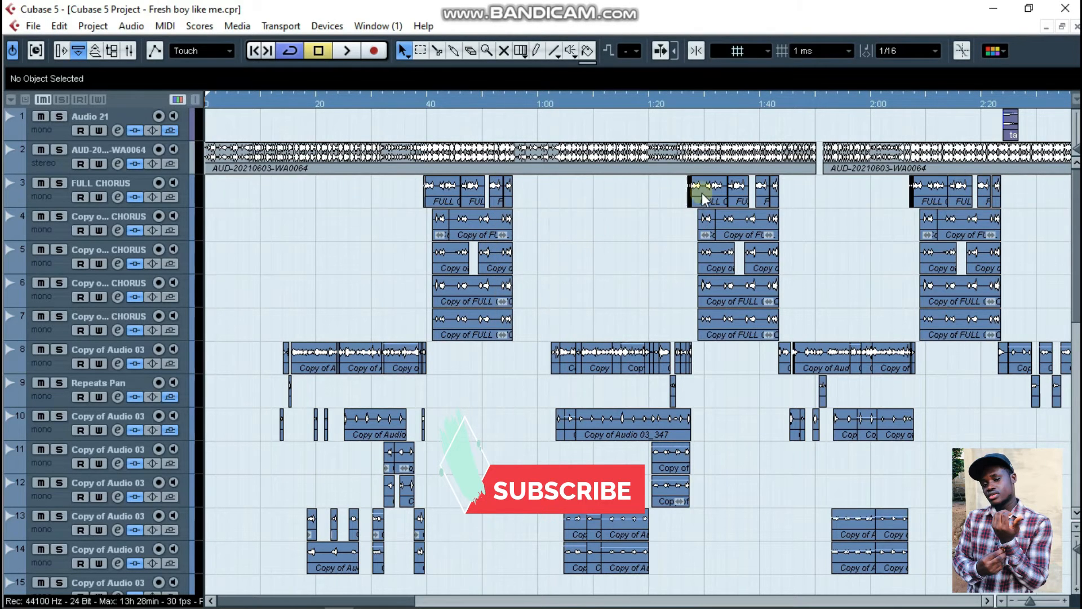
mouse_move(637, 237)
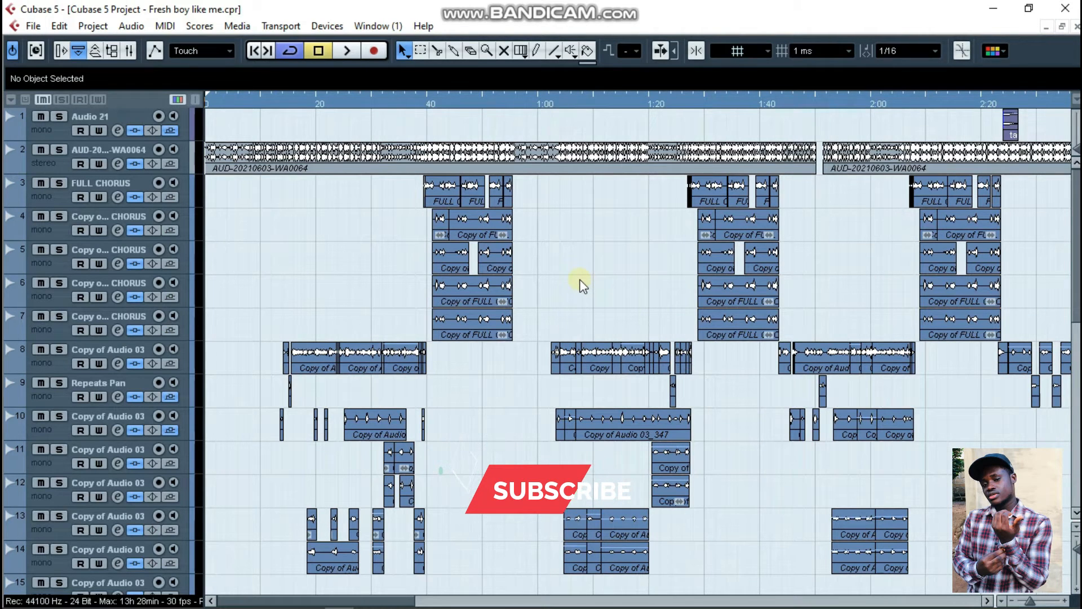
mouse_move(176, 96)
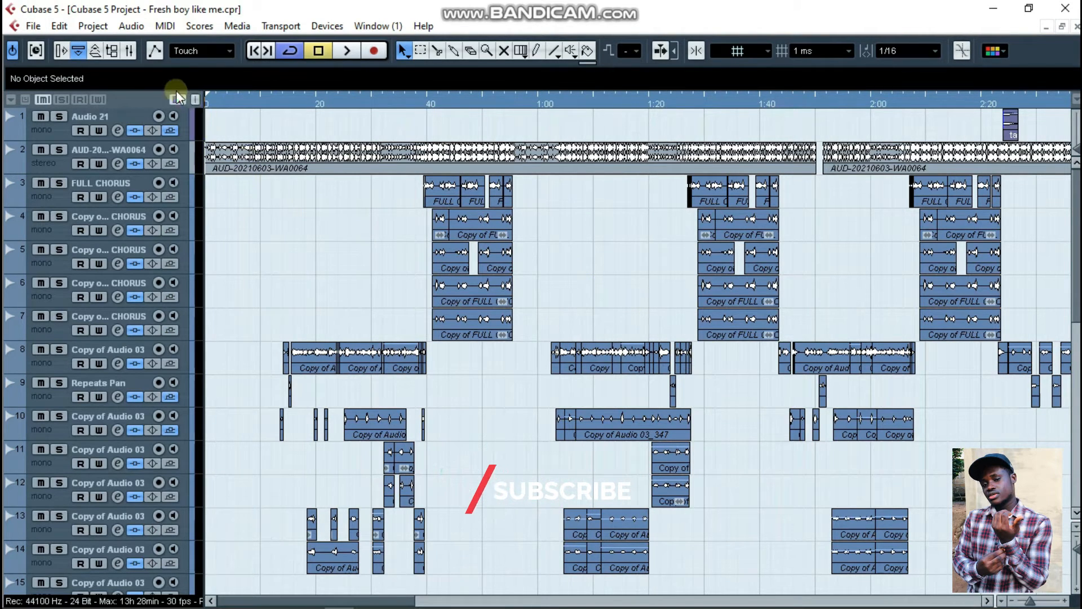
mouse_move(131, 25)
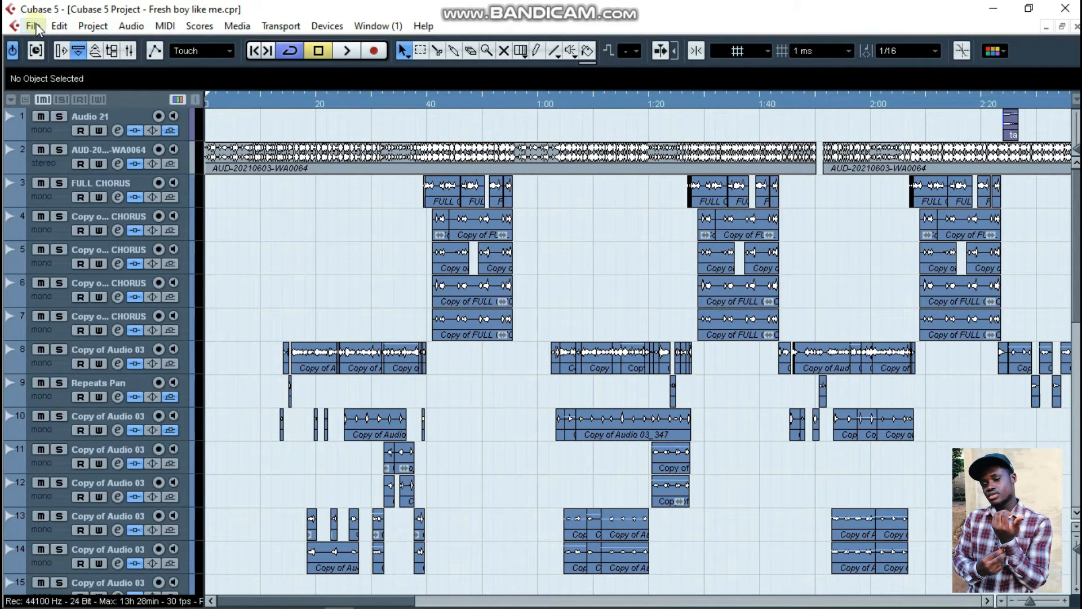
left_click(34, 26)
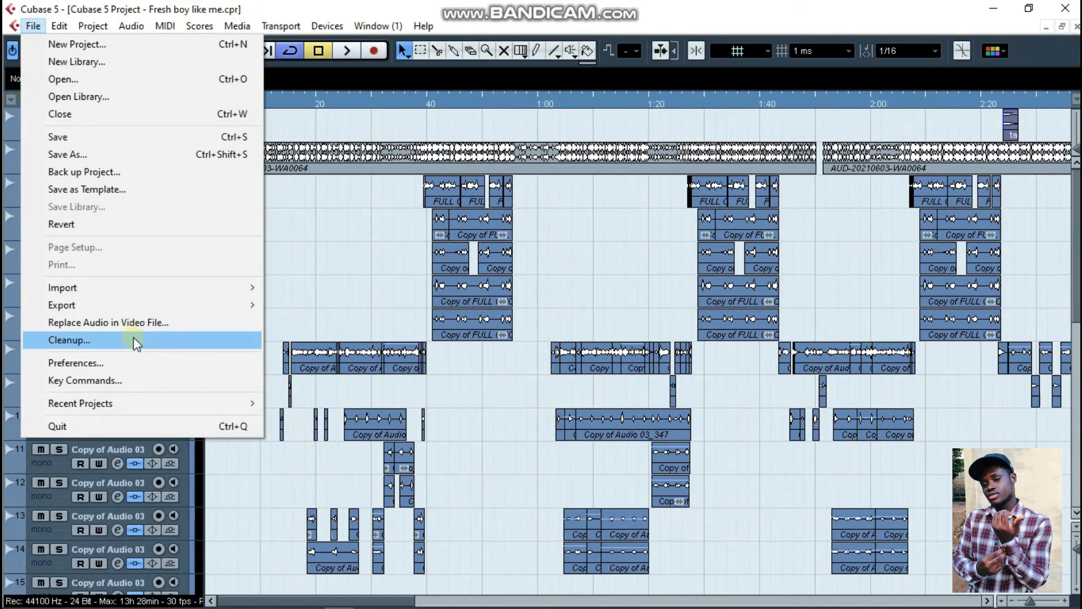
mouse_move(134, 362)
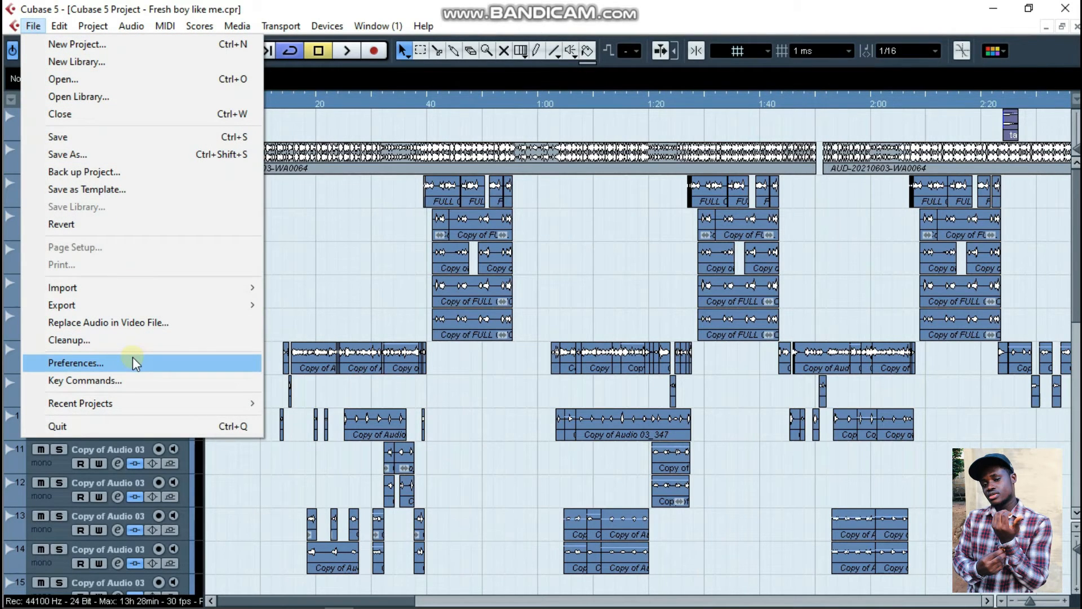
left_click(76, 363)
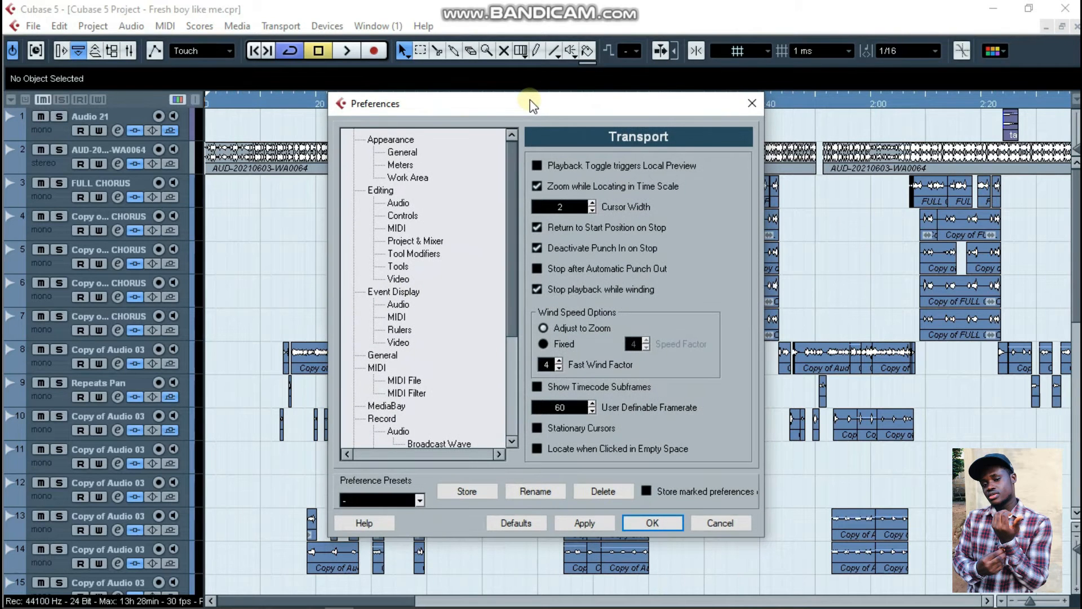
mouse_move(528, 111)
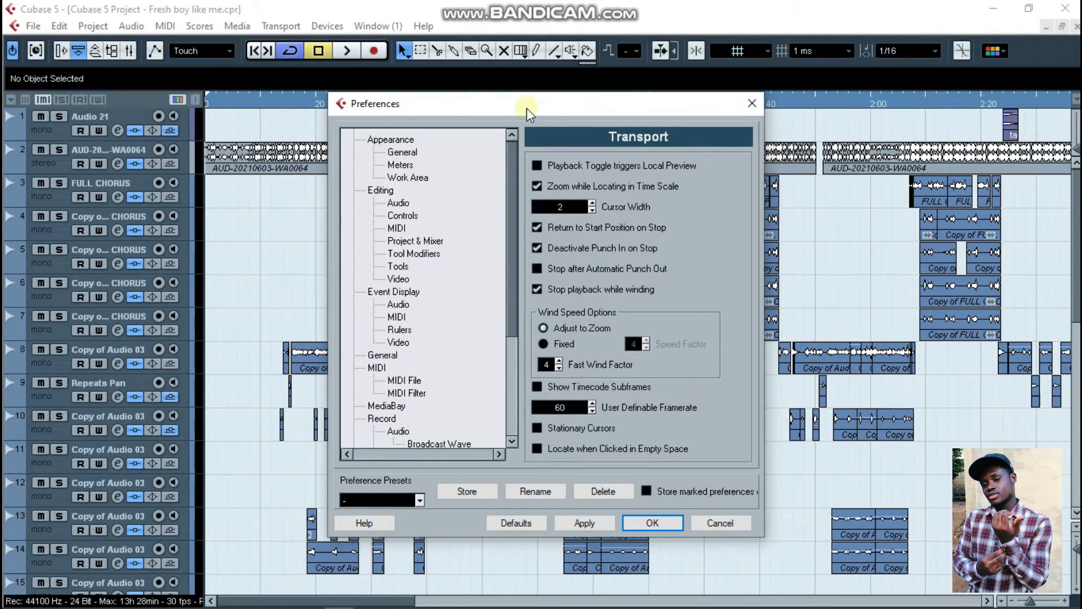
Step: Navigate the Preferences tree through Appearance and Meters to the Work Area page
scroll("down", 3)
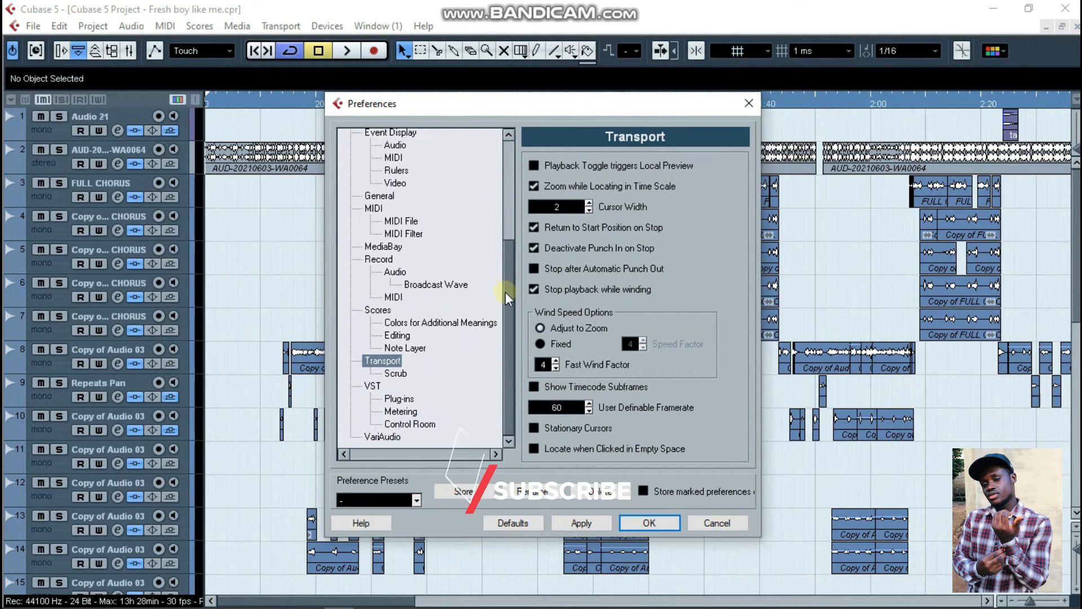
scroll("up", 3)
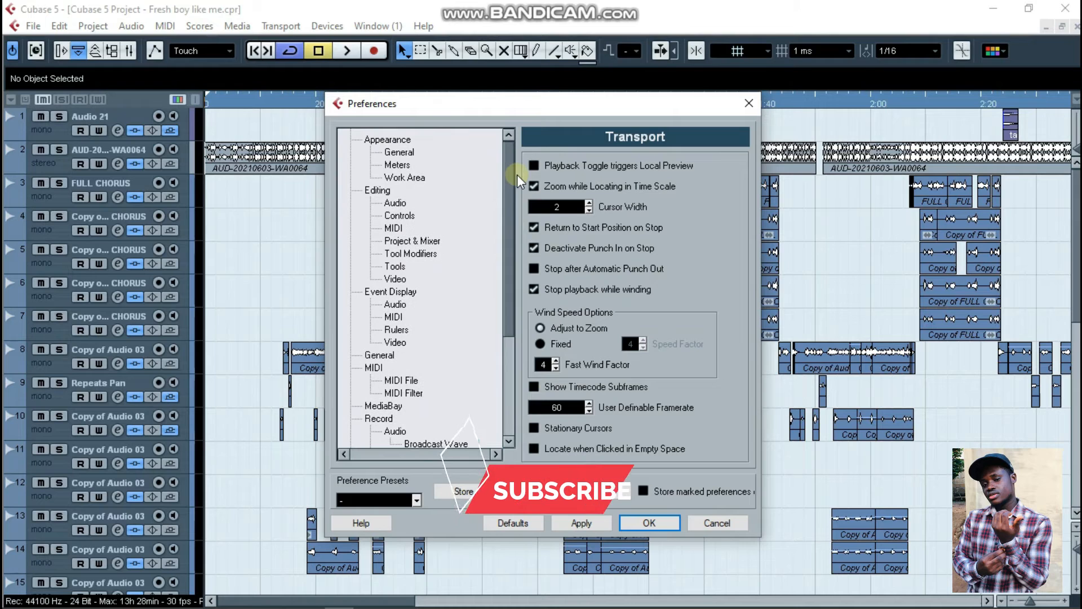
left_click(387, 139)
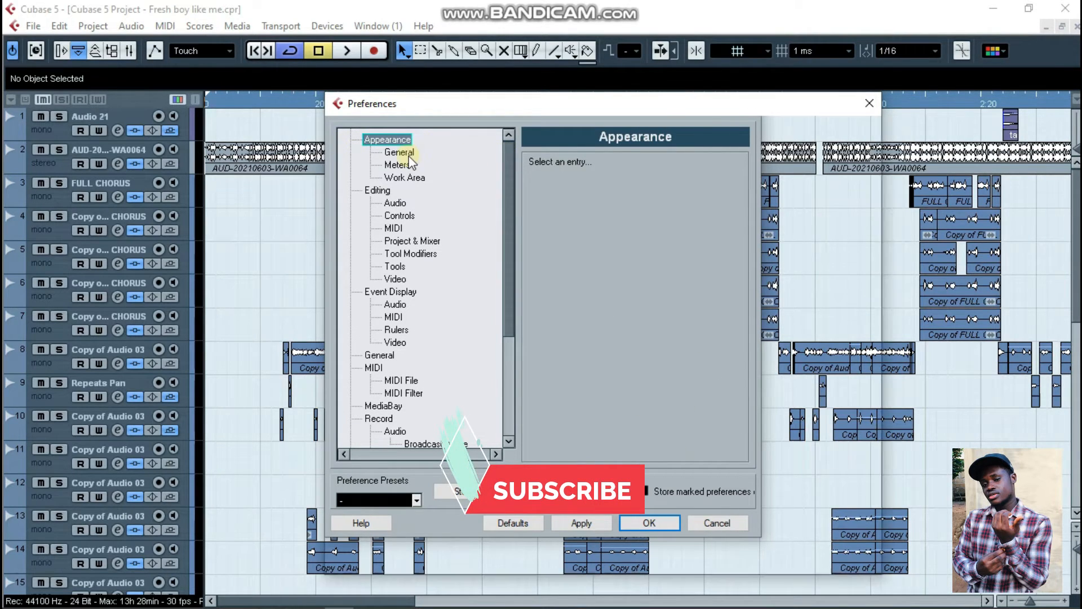
left_click(397, 164)
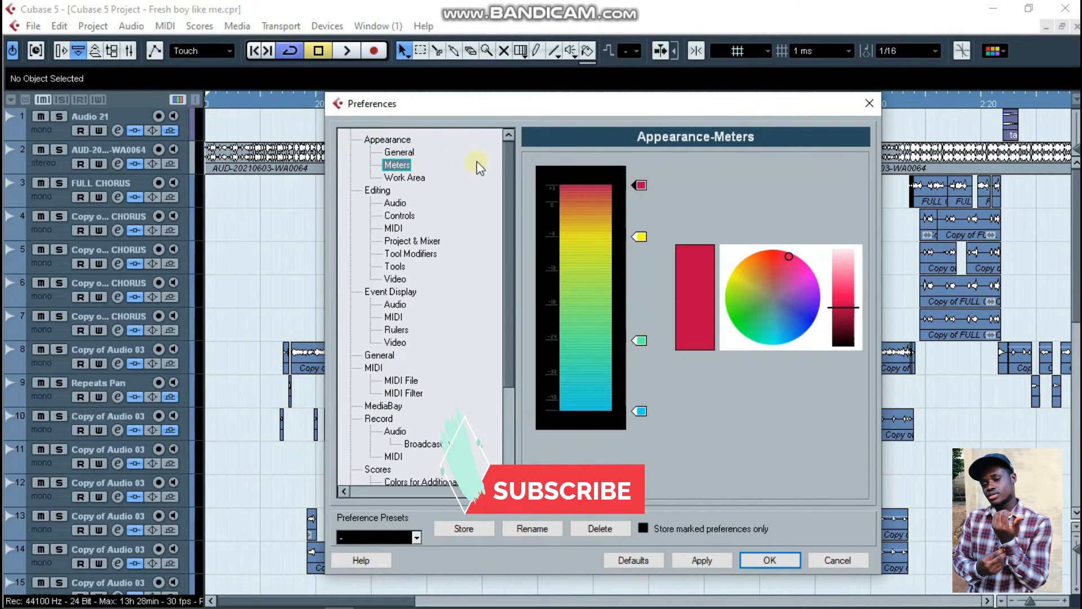
left_click(405, 177)
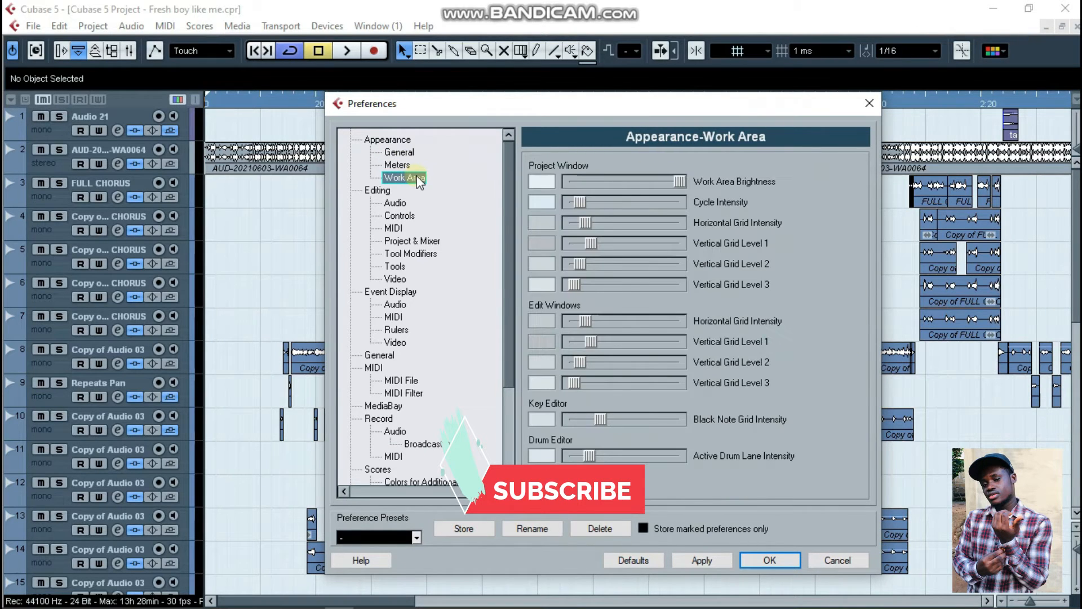
mouse_move(448, 188)
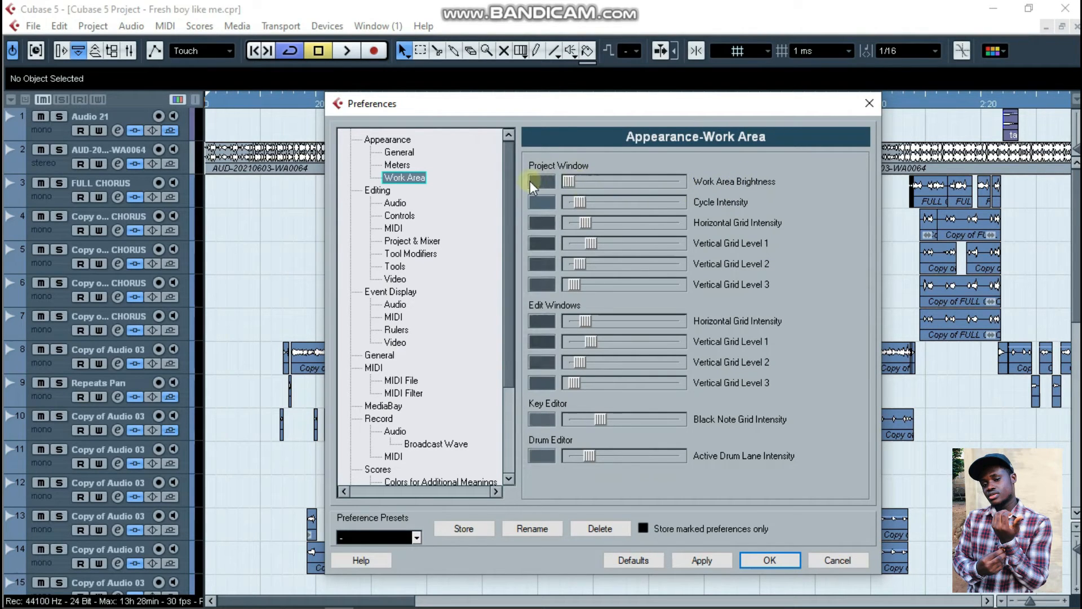
mouse_move(713, 218)
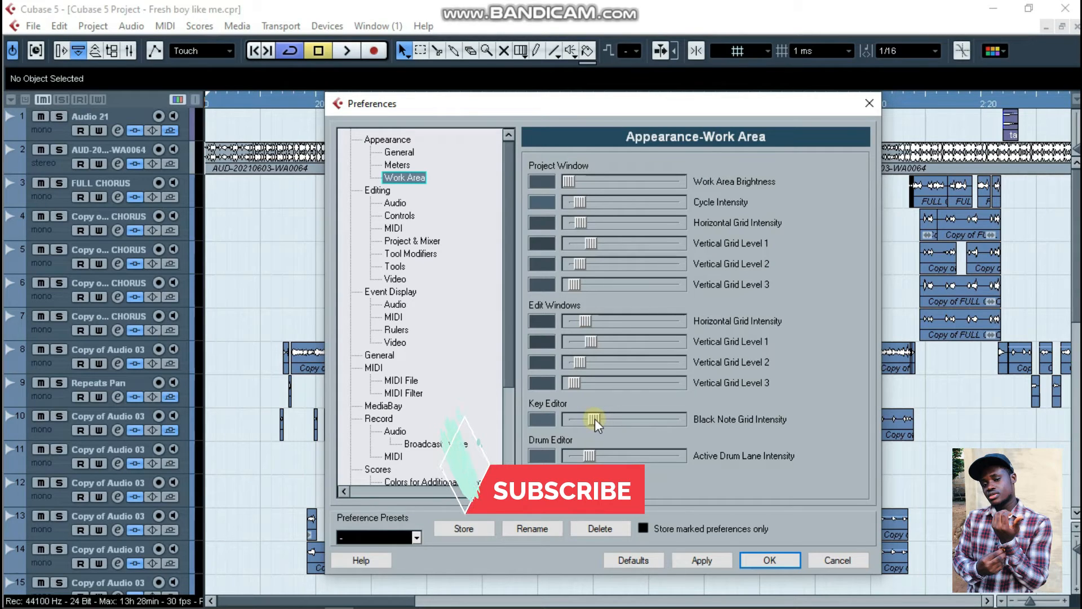
mouse_move(731, 268)
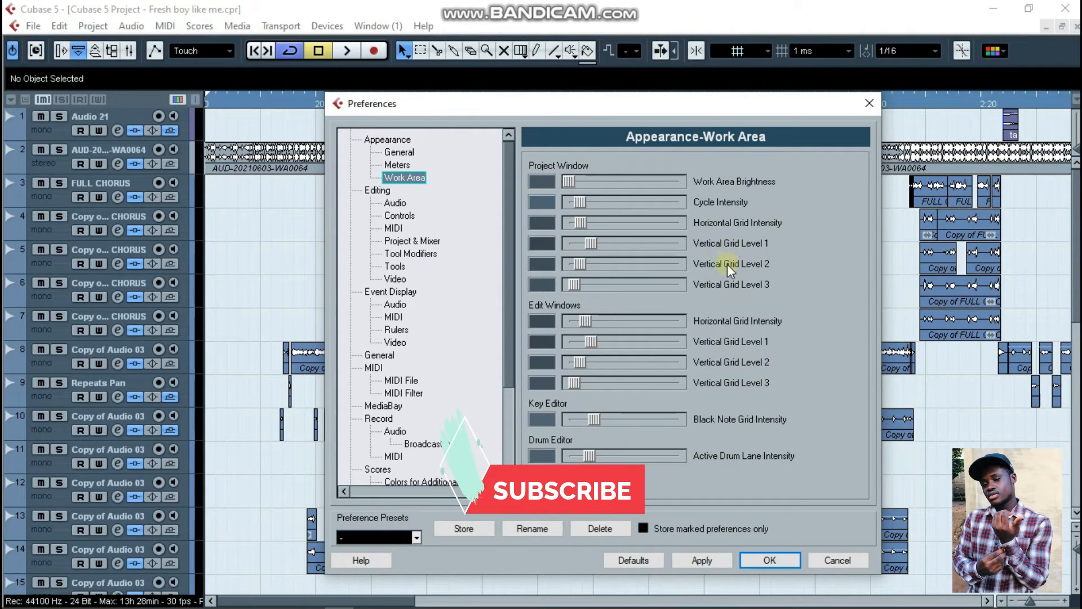
mouse_move(600, 385)
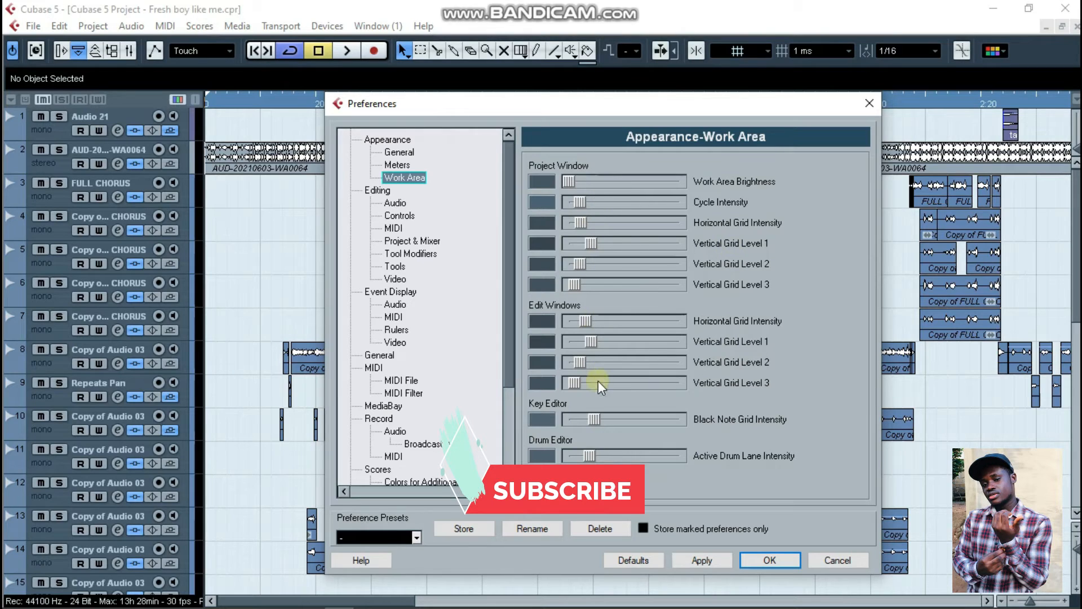
mouse_move(701, 560)
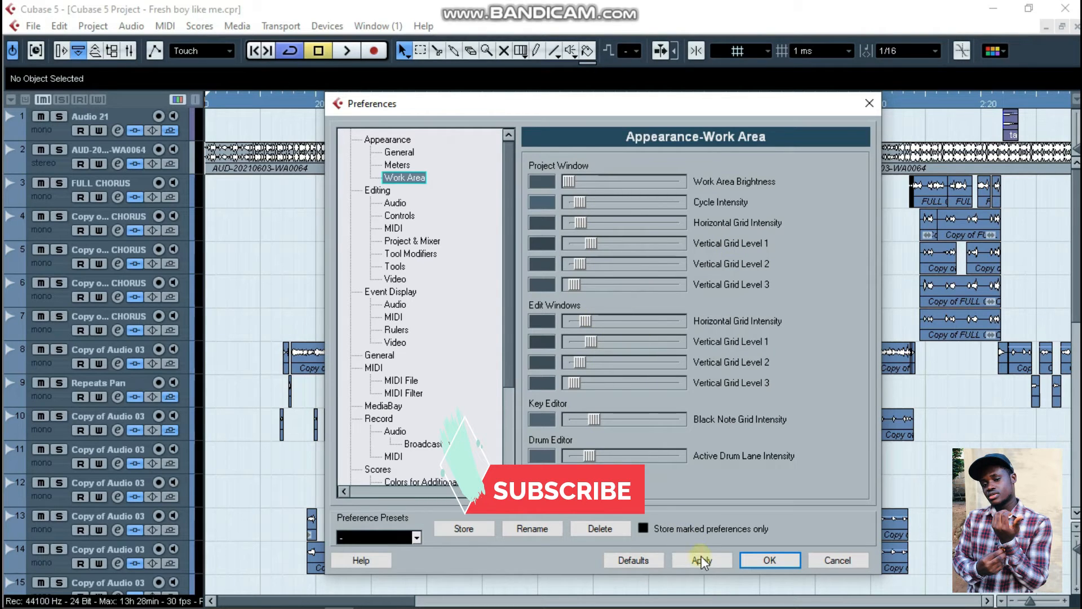
Step: Apply the darker Work Area brightness, then select the Appearance Meters page
left_click(702, 560)
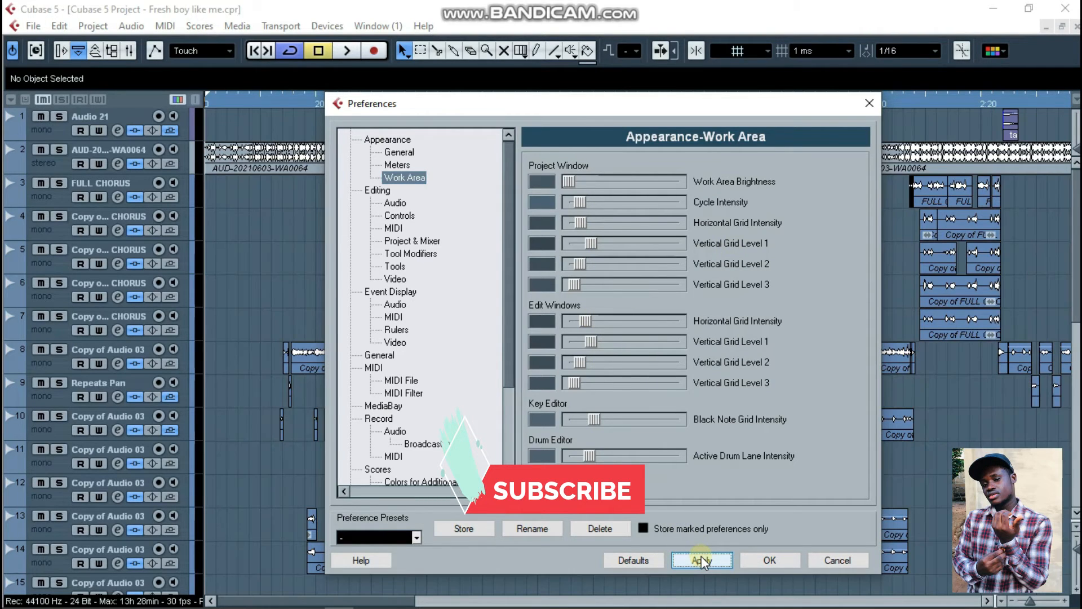
mouse_move(714, 345)
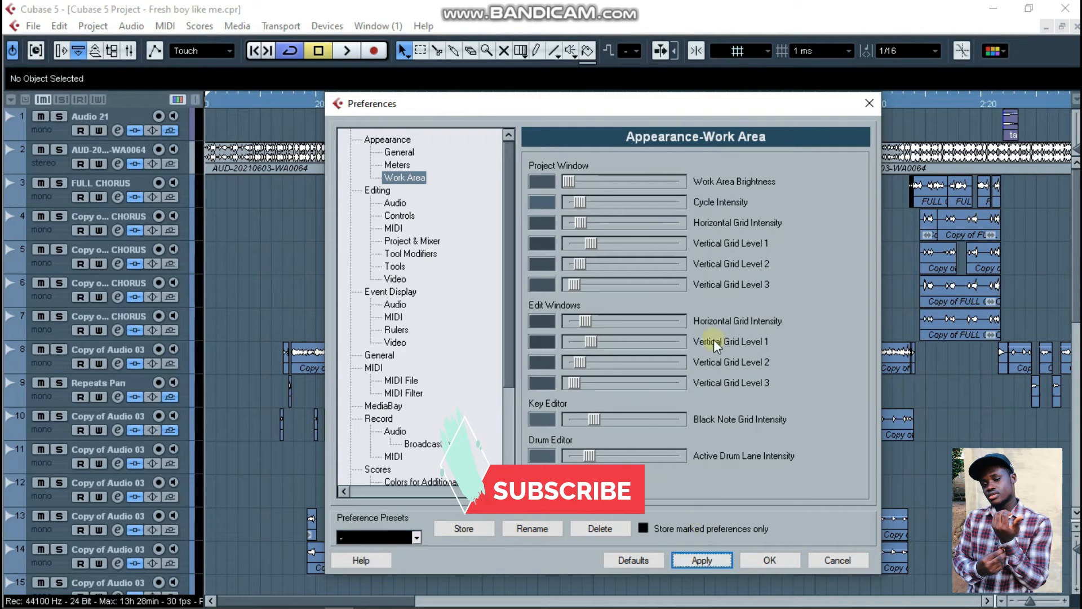
mouse_move(470, 212)
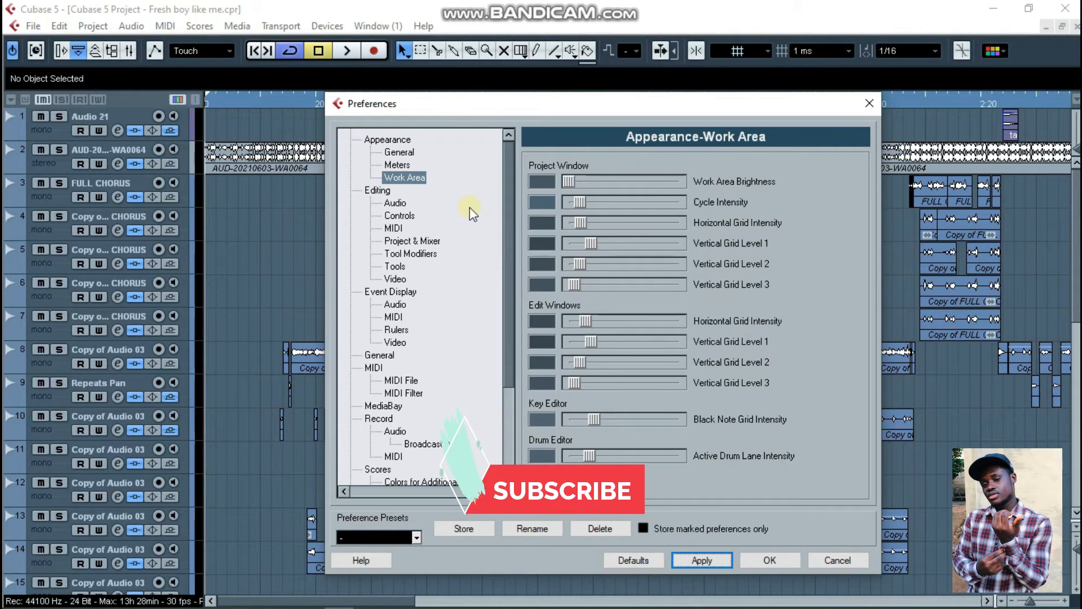
left_click(397, 165)
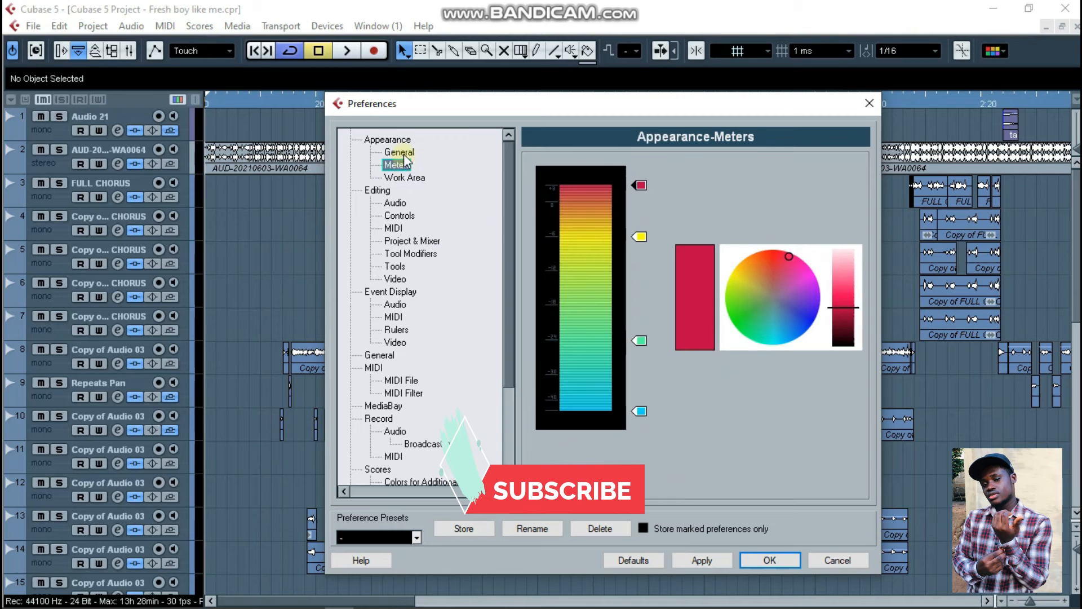
Step: Apply minimum General brightness on the Appearance General page
left_click(399, 151)
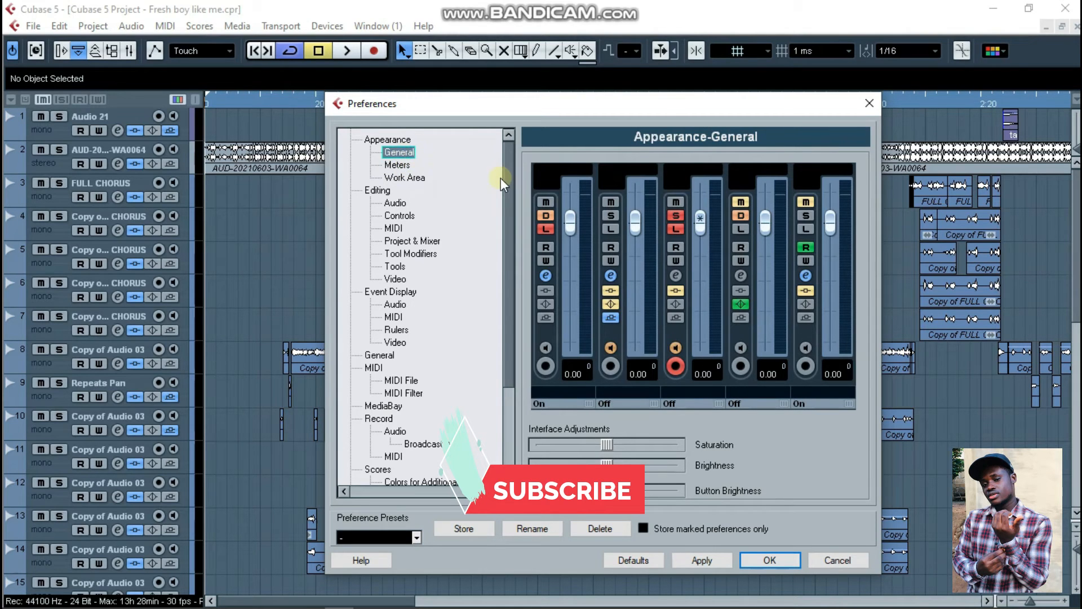
mouse_move(403, 162)
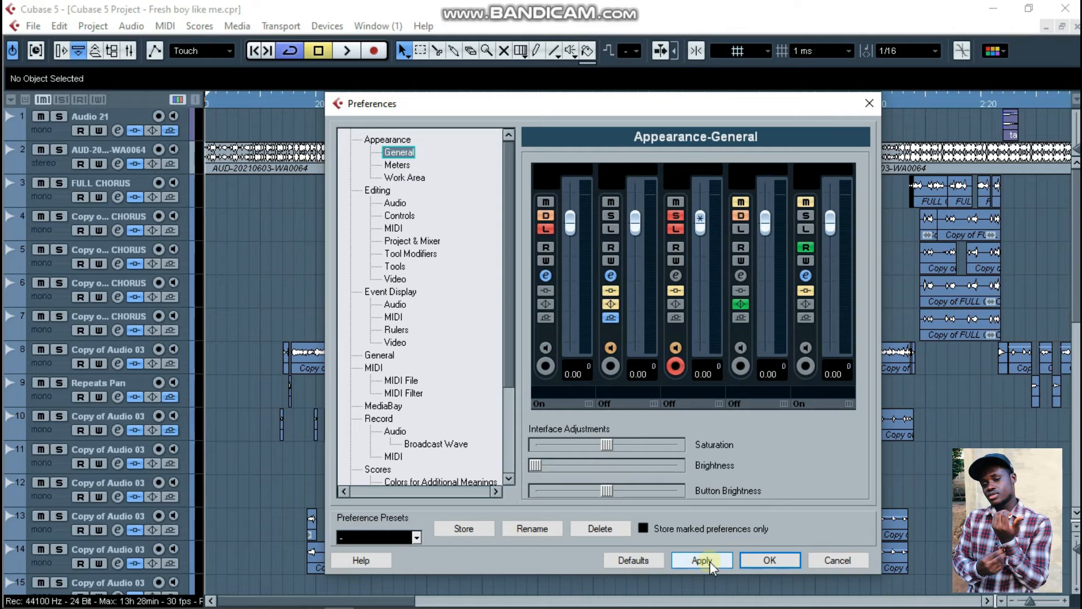
left_click(701, 560)
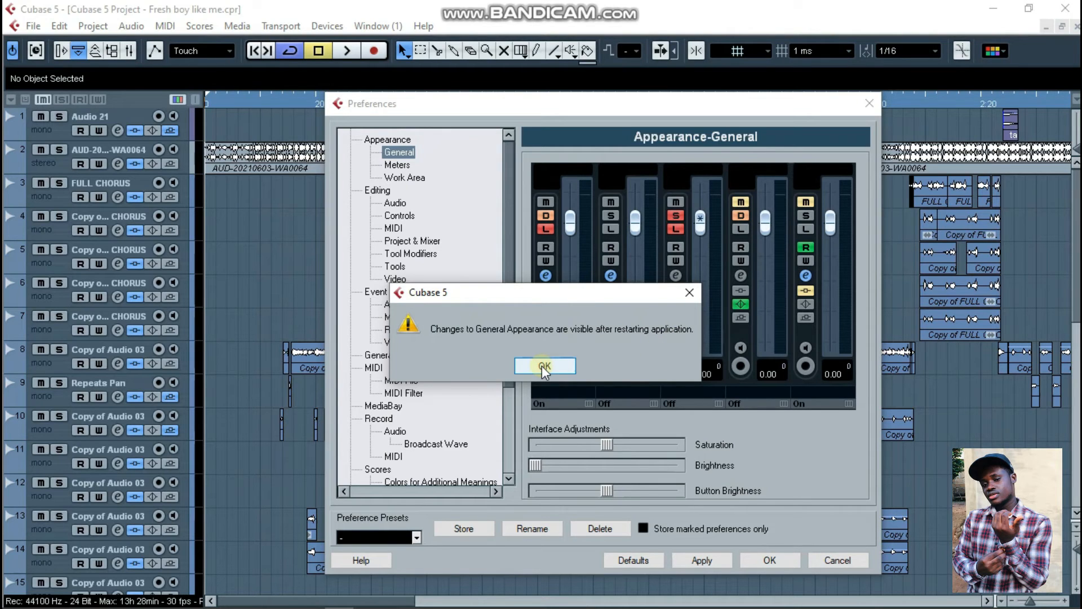
Step: Dismiss the restart notice and confirm Preferences with OK
left_click(545, 365)
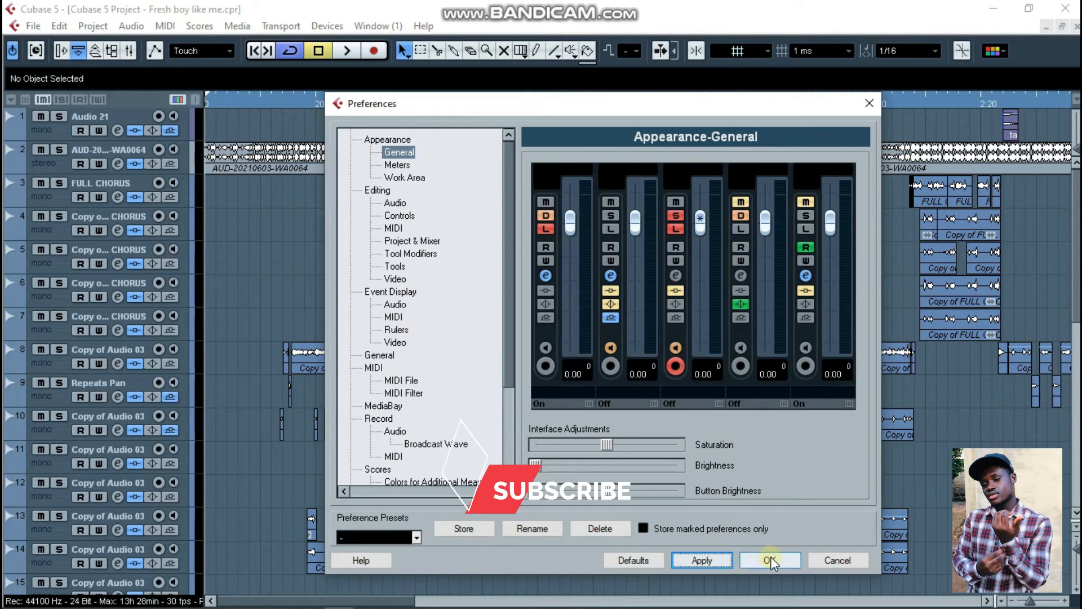
left_click(769, 559)
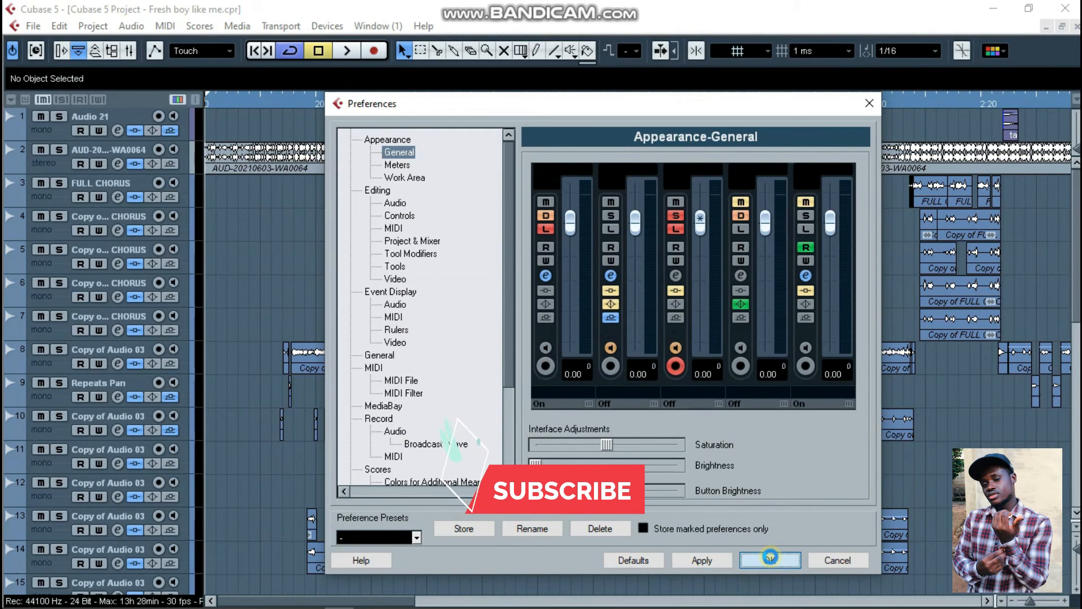
left_click(769, 559)
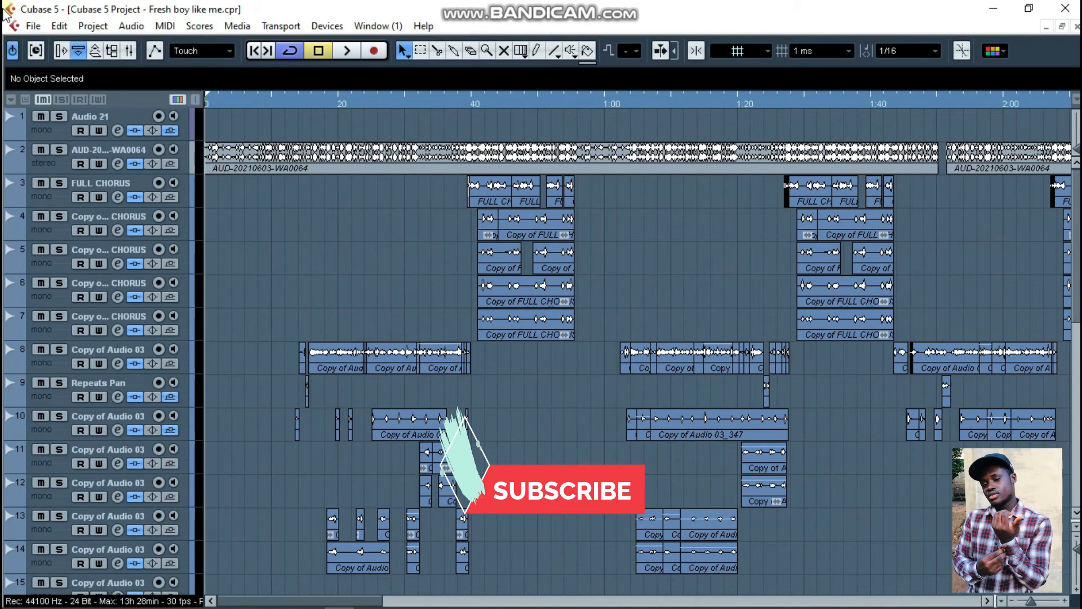
Step: Reopen Preferences from the File menu after dismissing a stray menu
left_click(33, 25)
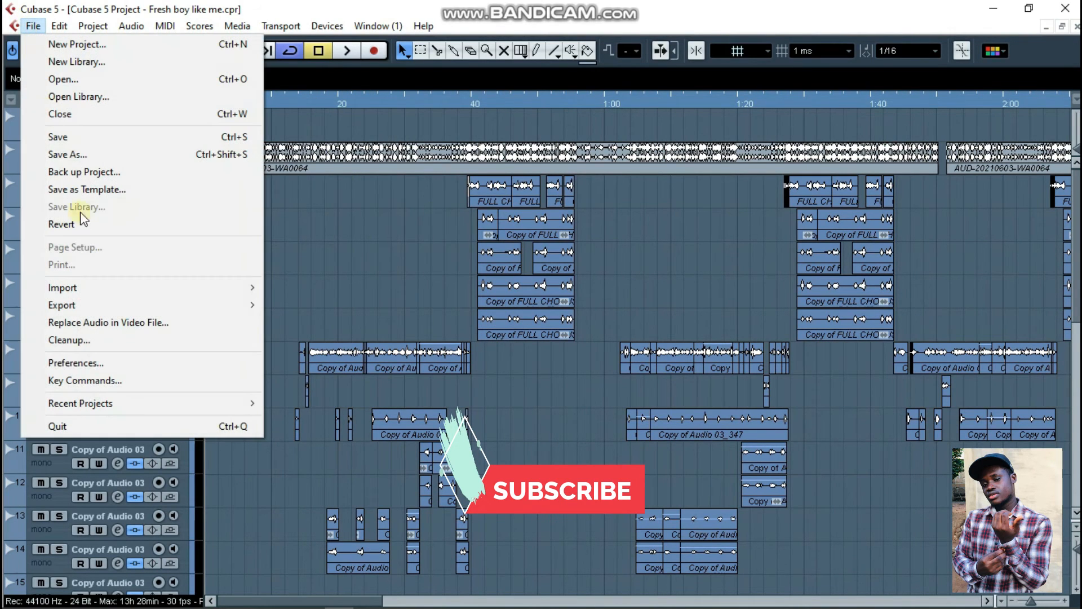
left_click(301, 288)
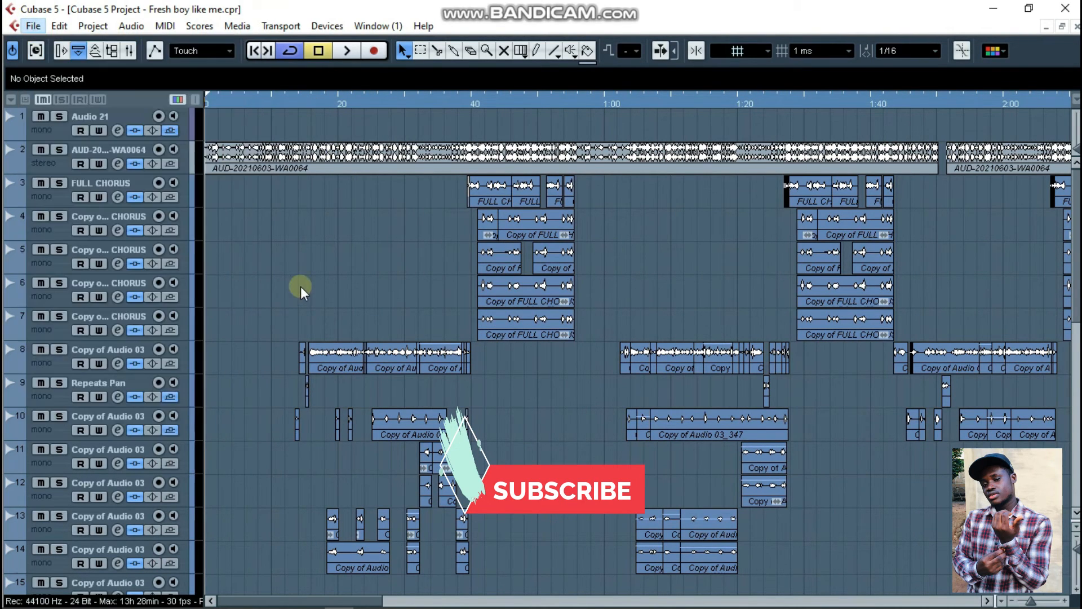
left_click(33, 25)
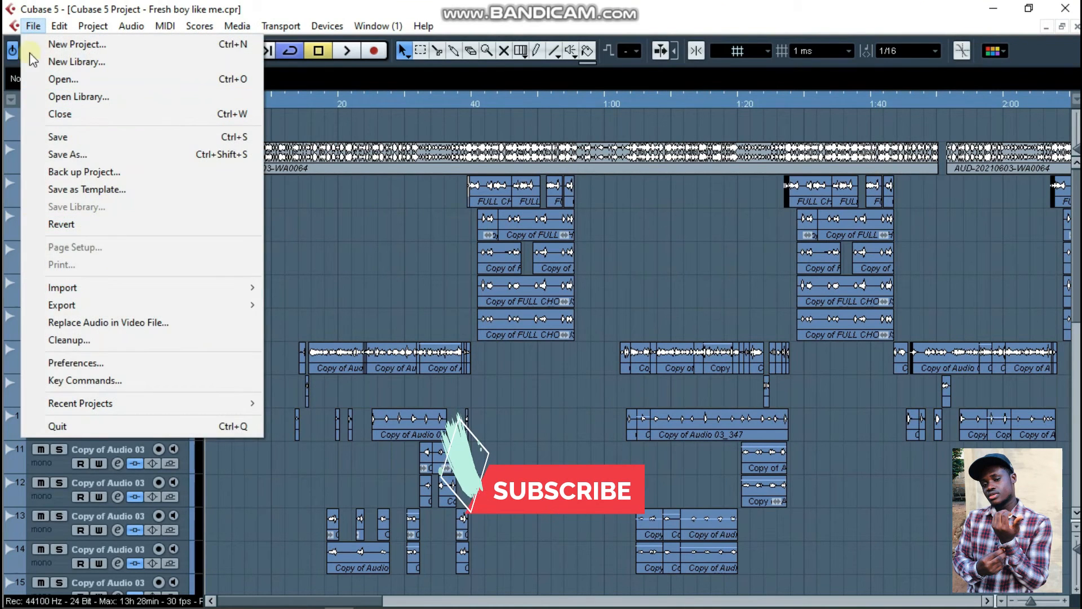
mouse_move(69, 340)
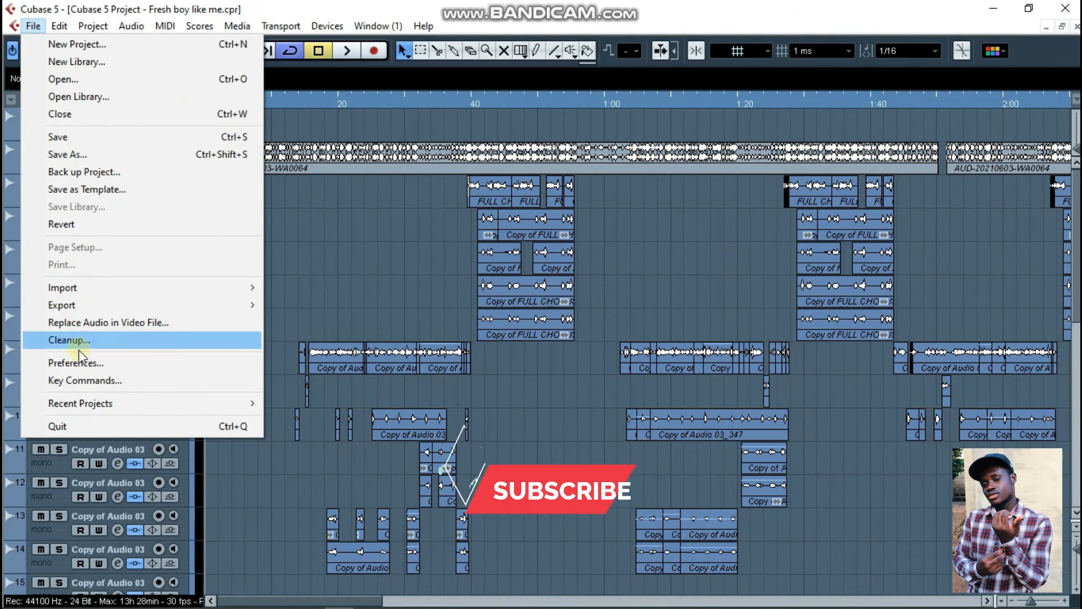
left_click(75, 362)
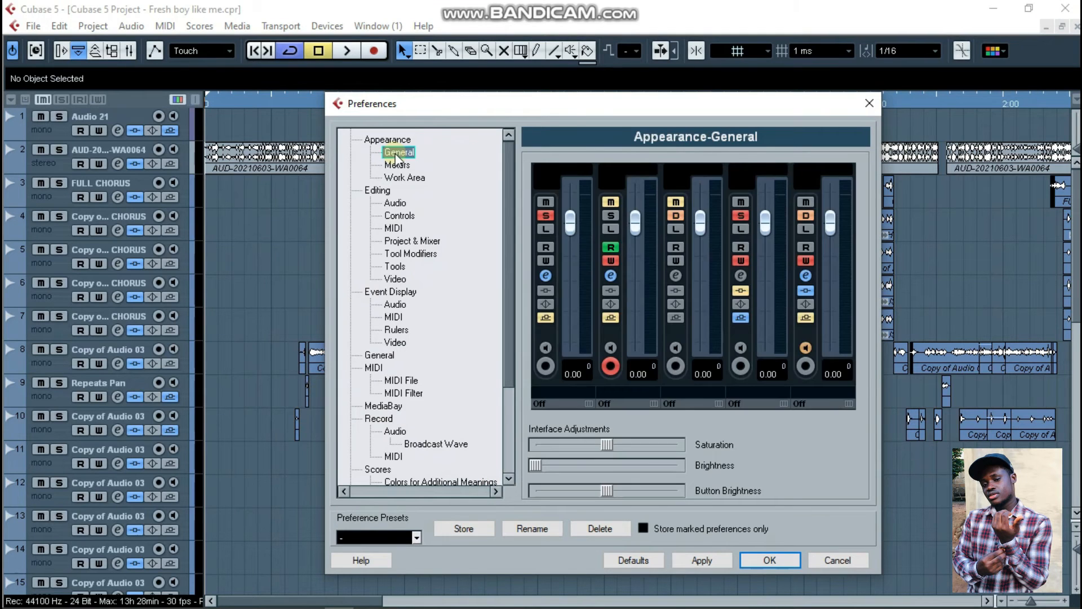
Step: Review the Work Area and General appearance pages, then cancel Preferences
left_click(405, 177)
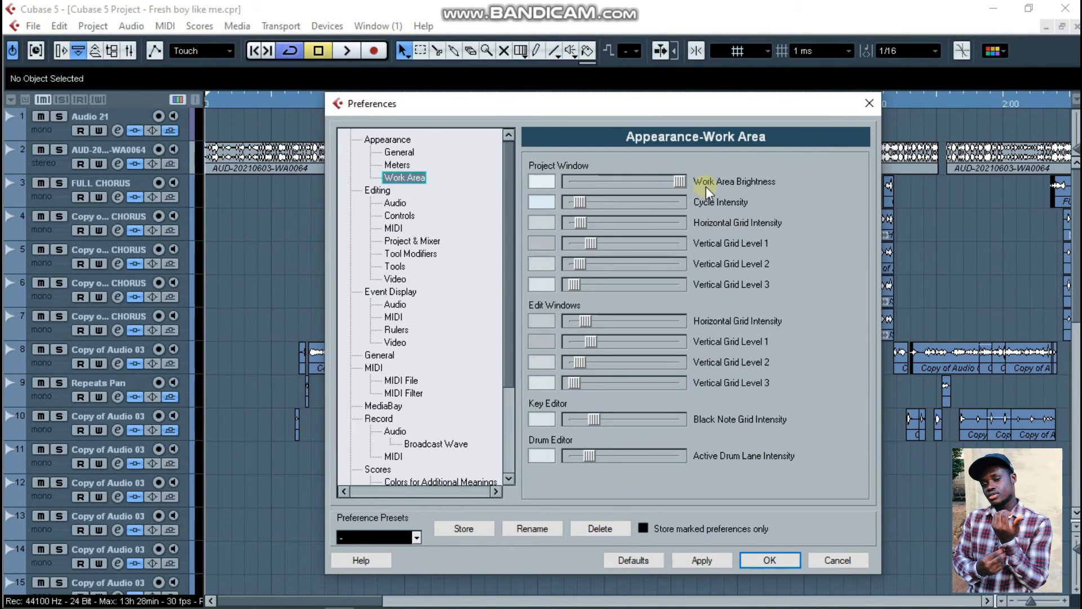
mouse_move(732, 487)
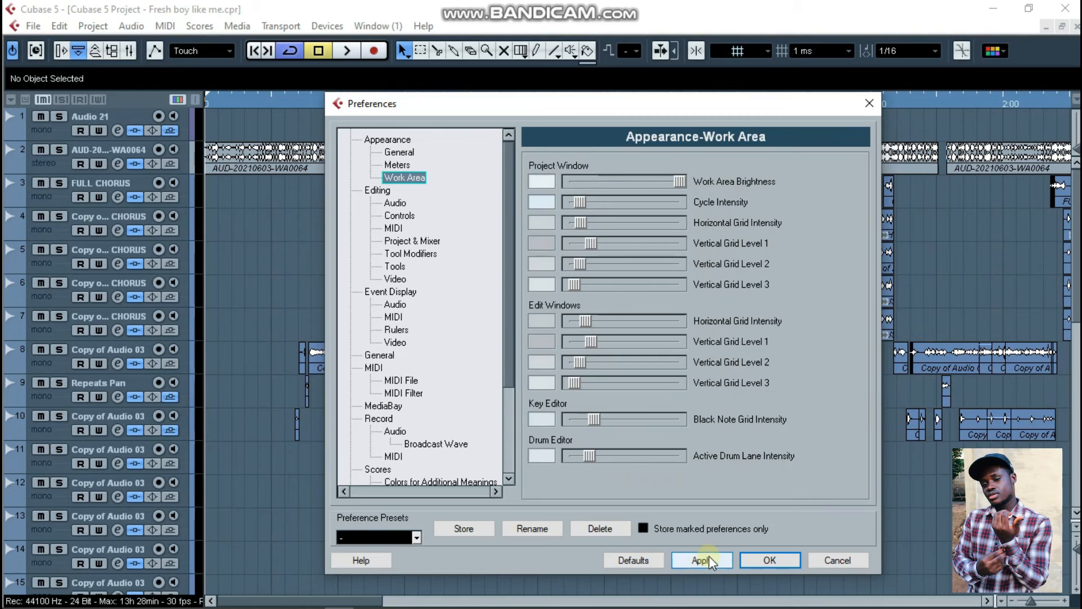
left_click(399, 152)
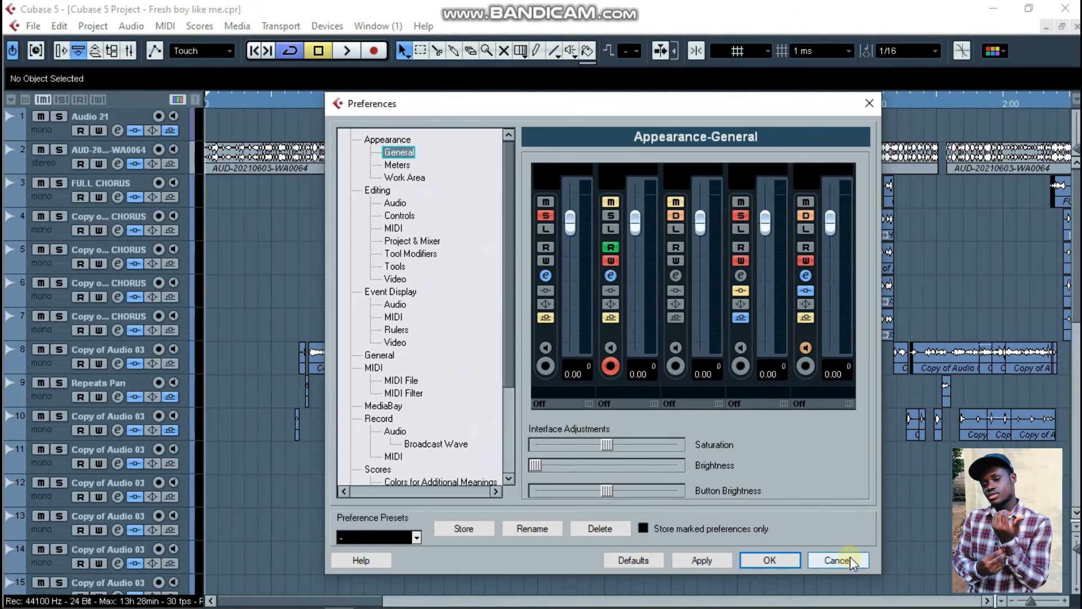
left_click(836, 559)
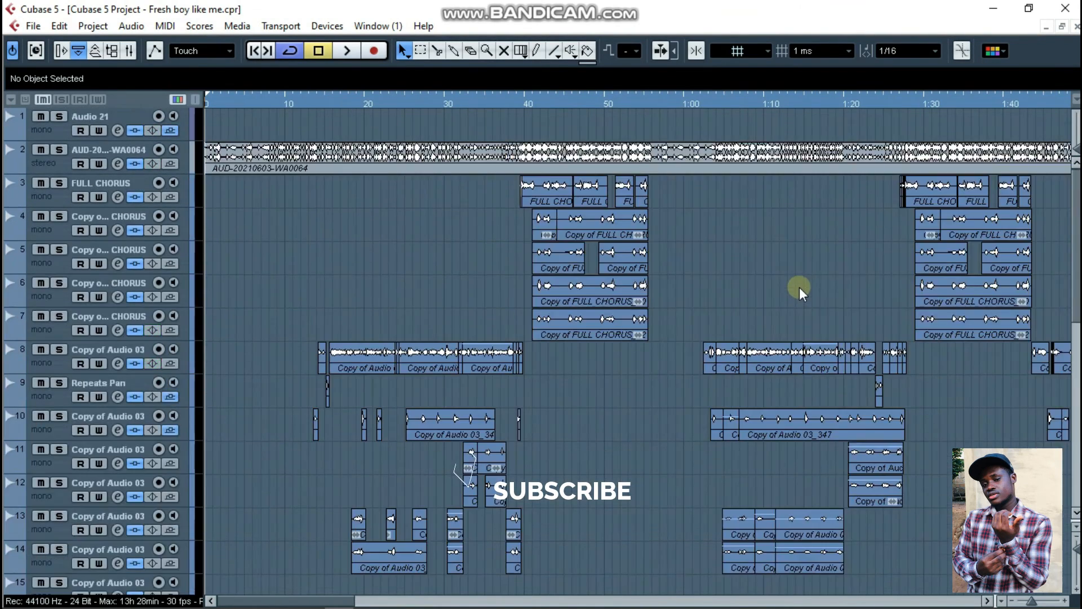
scroll("down", 3)
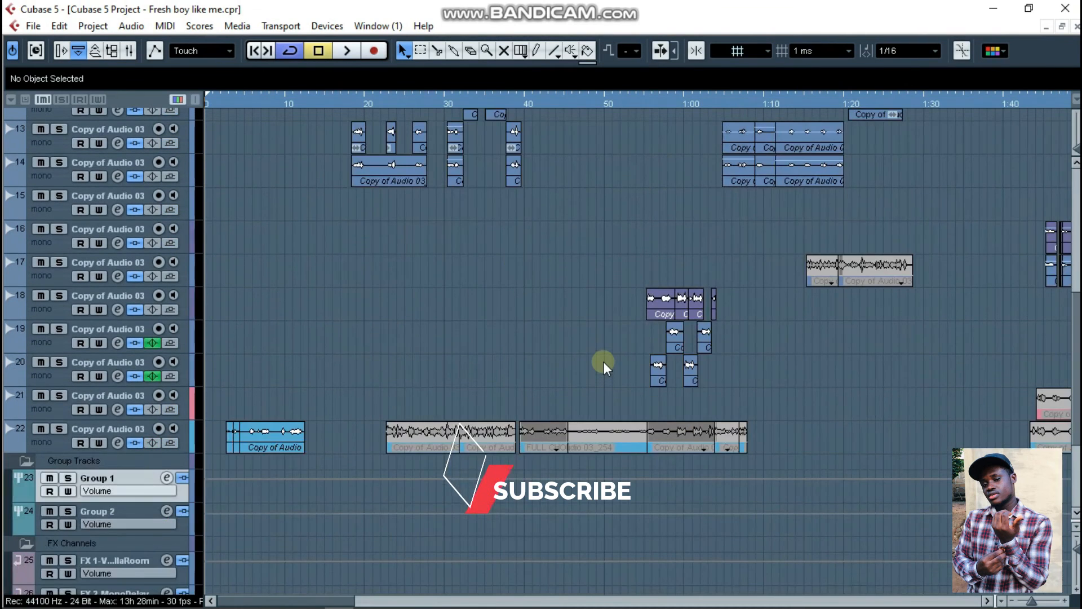
scroll("up", 3)
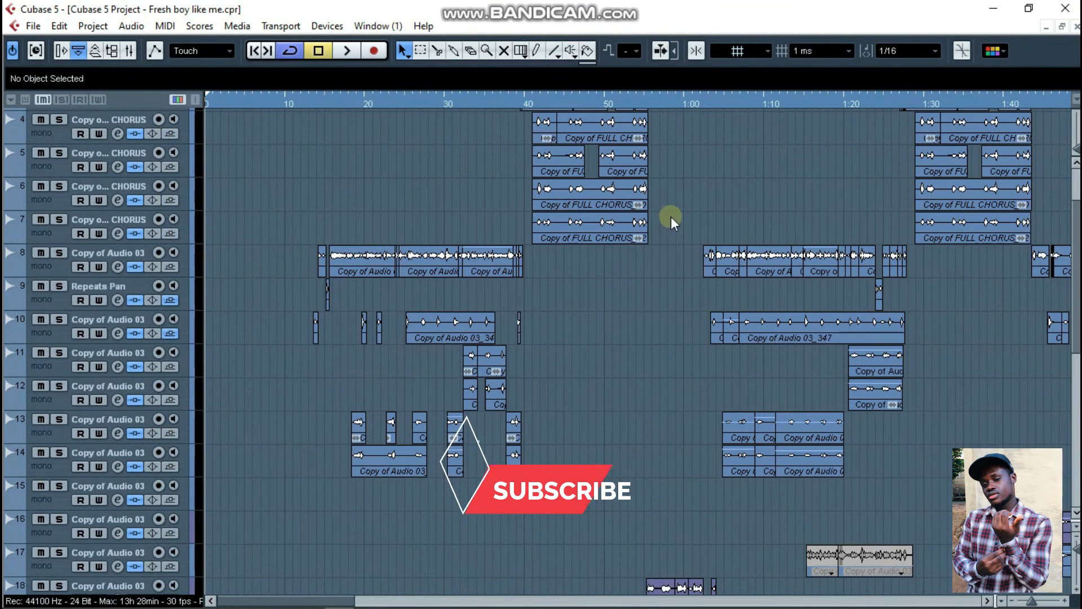
scroll("up", 3)
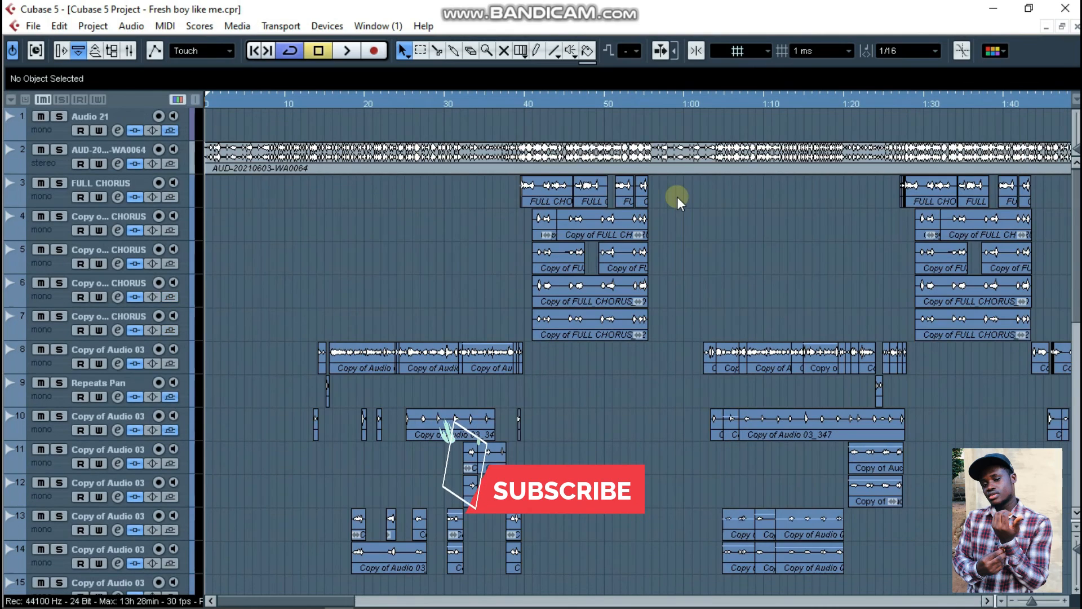
scroll("down", 3)
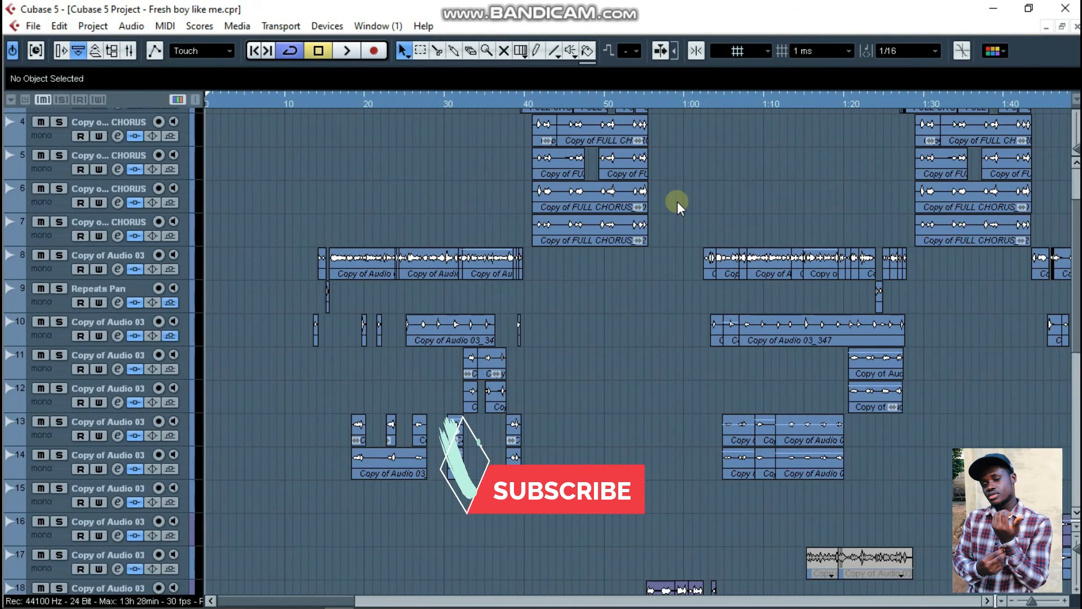
scroll("up", 3)
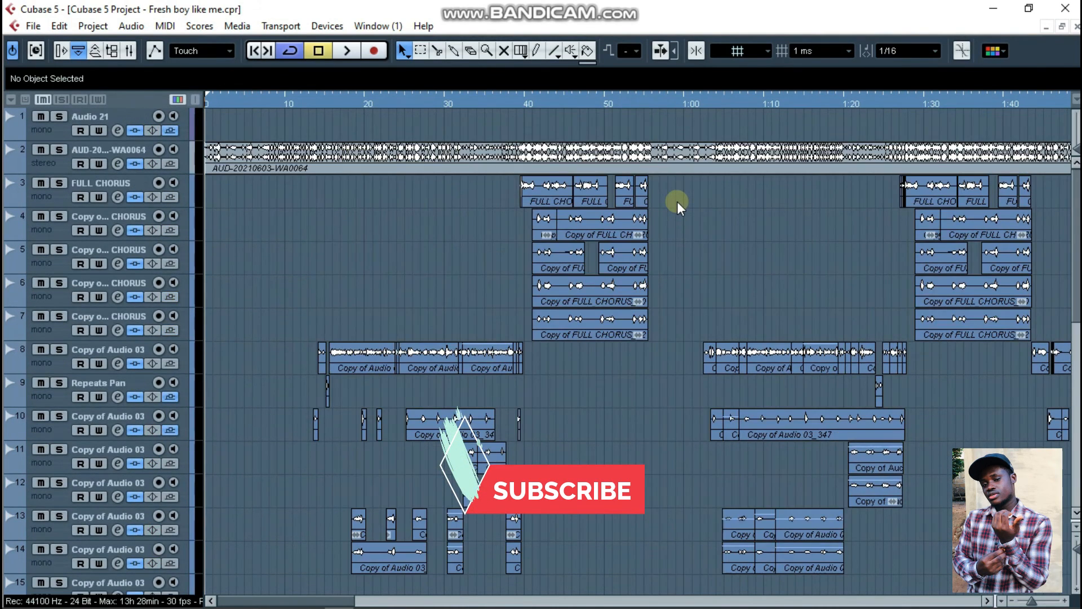